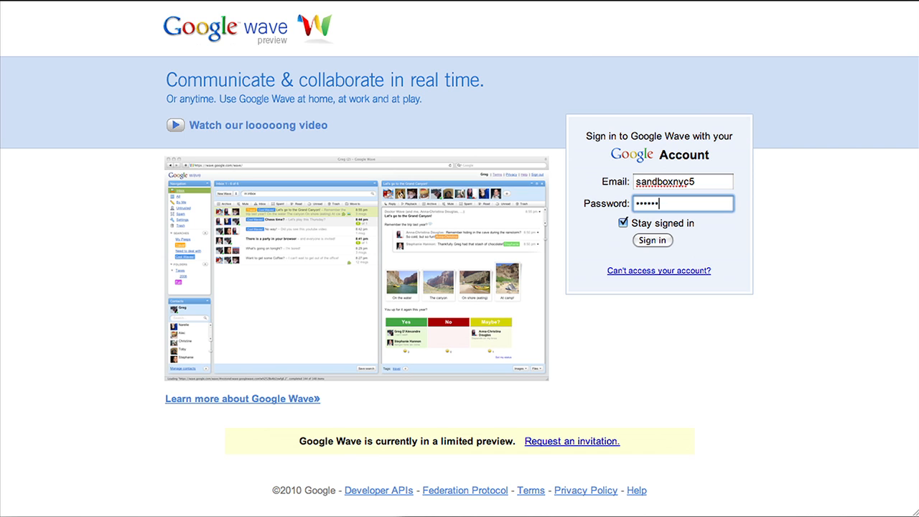
Step: Sign in and scroll through the Kilimanjaro Reunion wave's replies, photos, poll and map
click(652, 239)
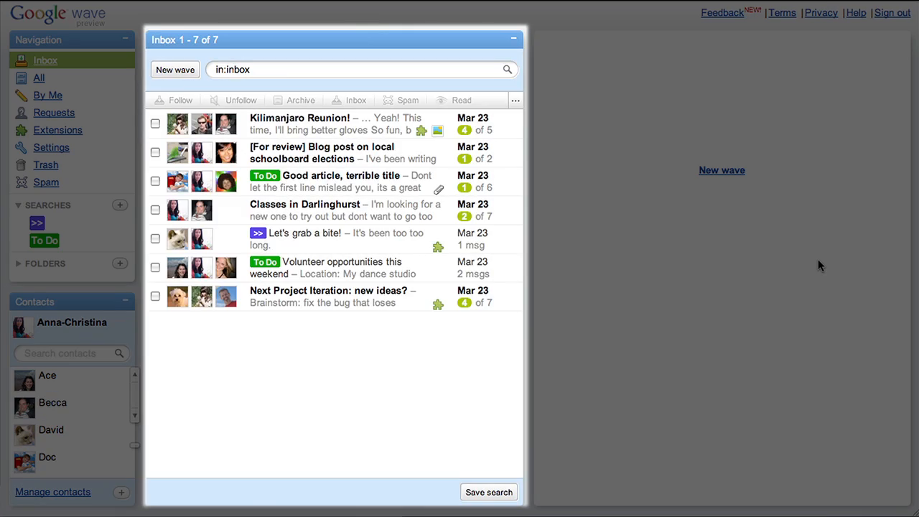
click(333, 123)
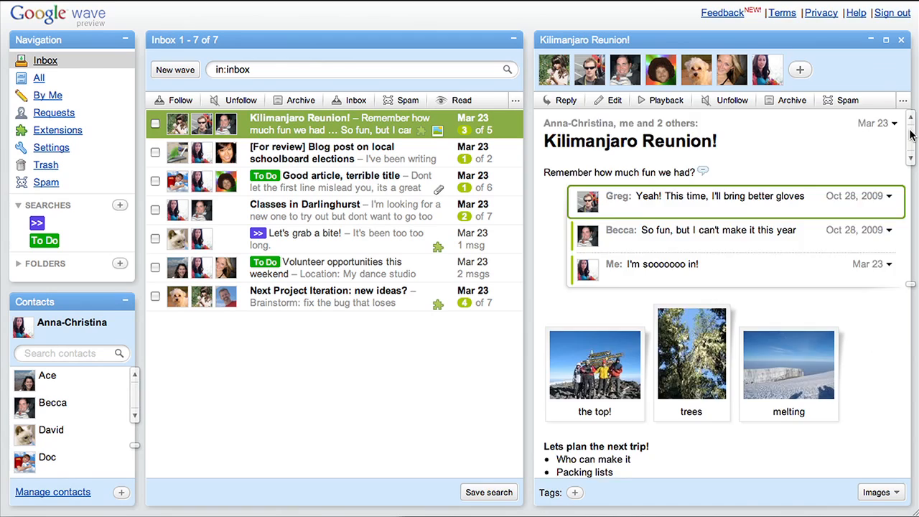
scroll(down, 3)
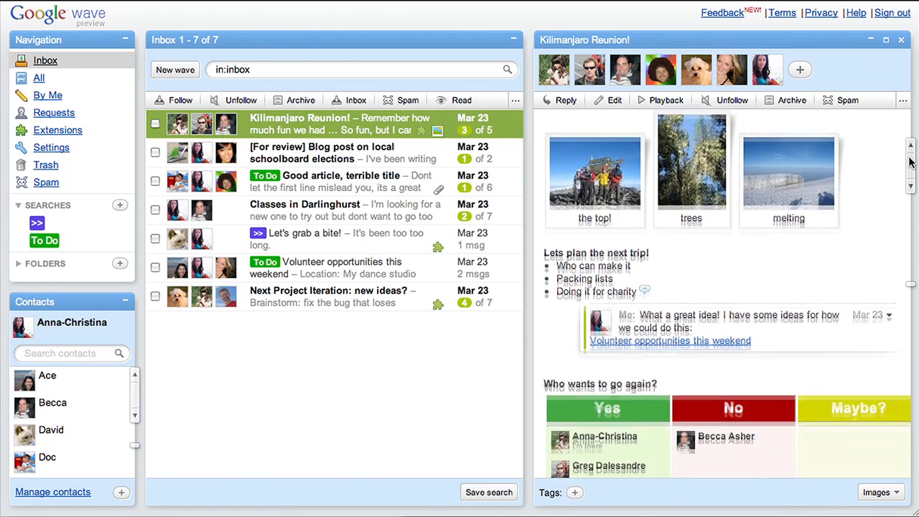
scroll(down, 3)
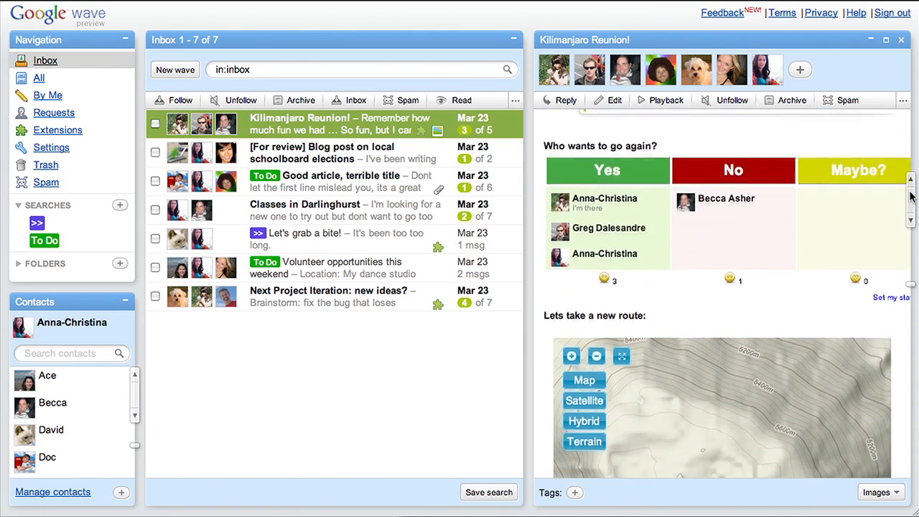
scroll(down, 3)
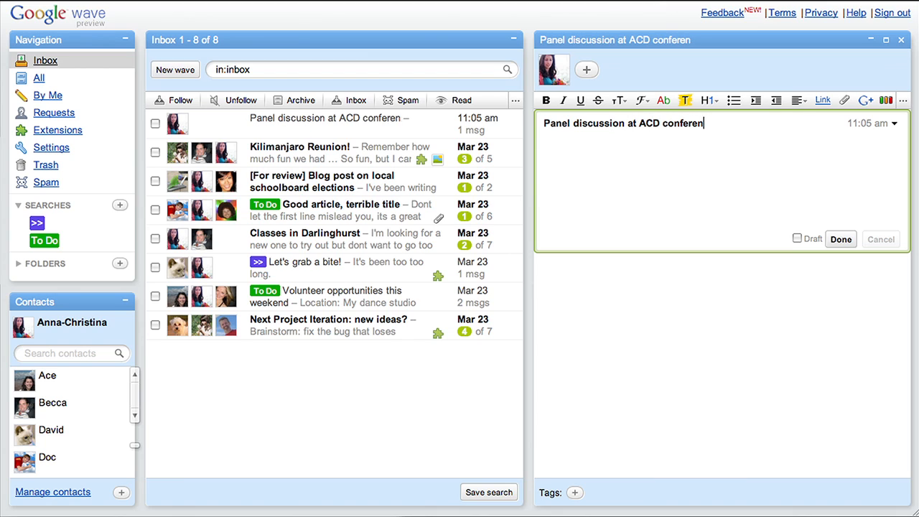
Step: Write the panel invitation 'Thanks for agreeing to be part of...' and bold the Name, organization heading
text(Thanks for agreeing to be part of the panel next week. We need a list of names)
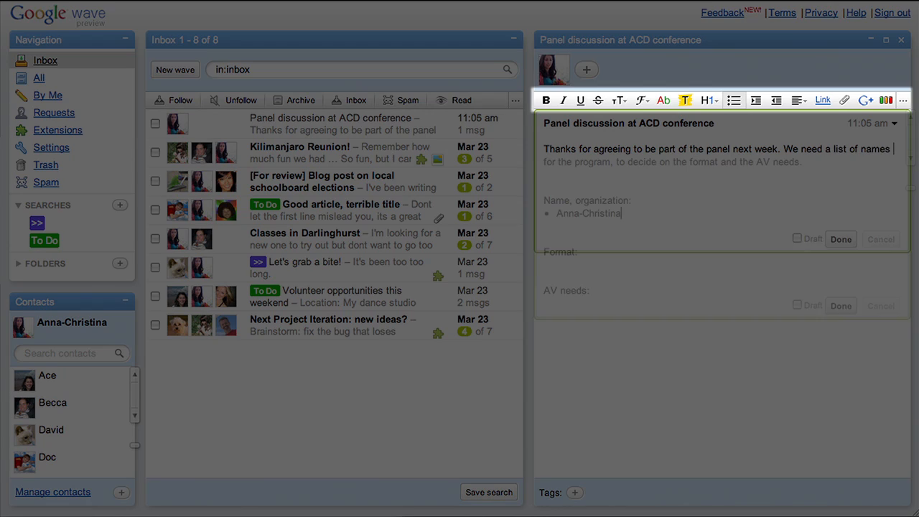
text(, tootiloot.com)
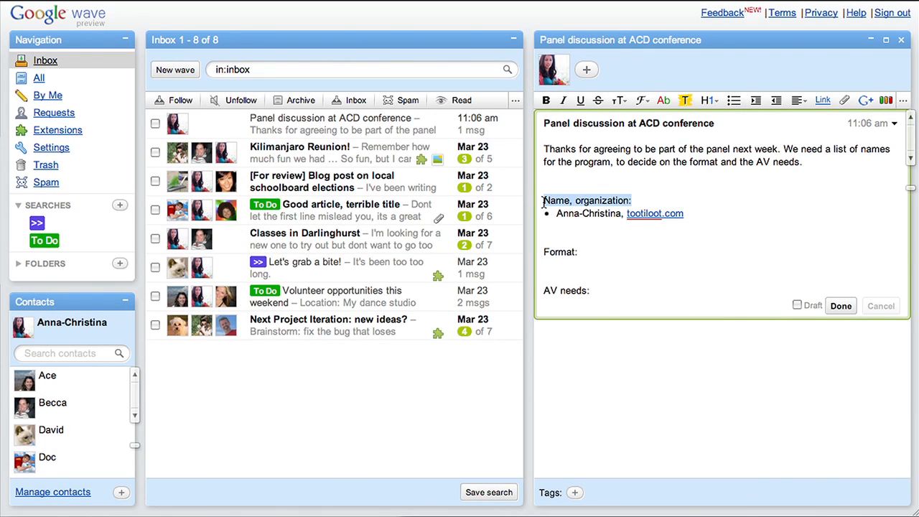
click(580, 101)
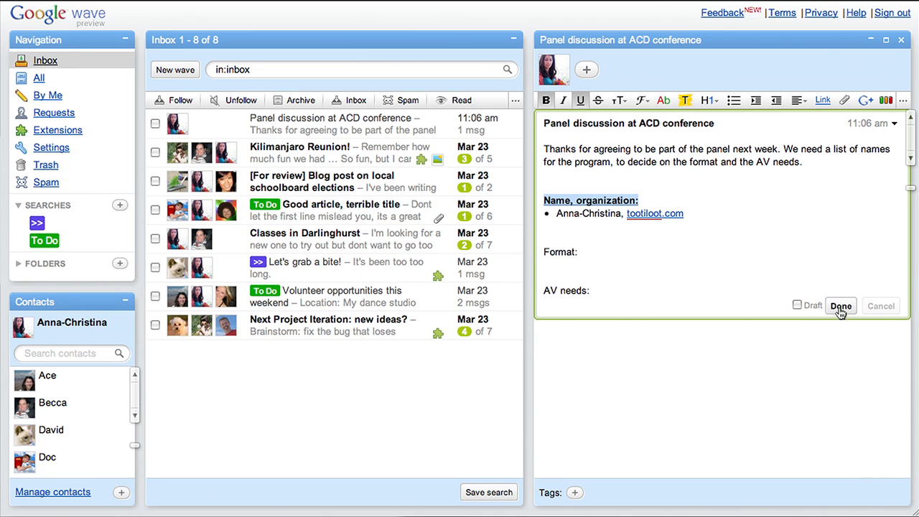
click(586, 69)
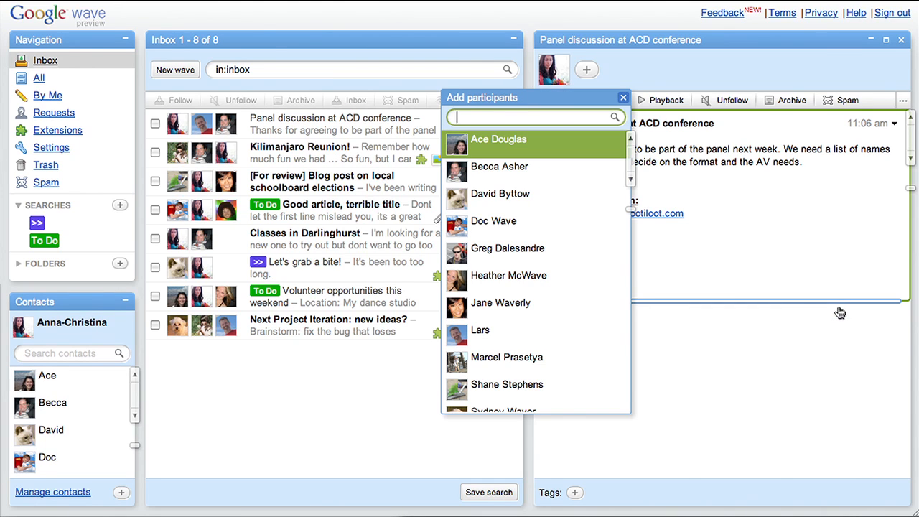
mouse_move(472, 190)
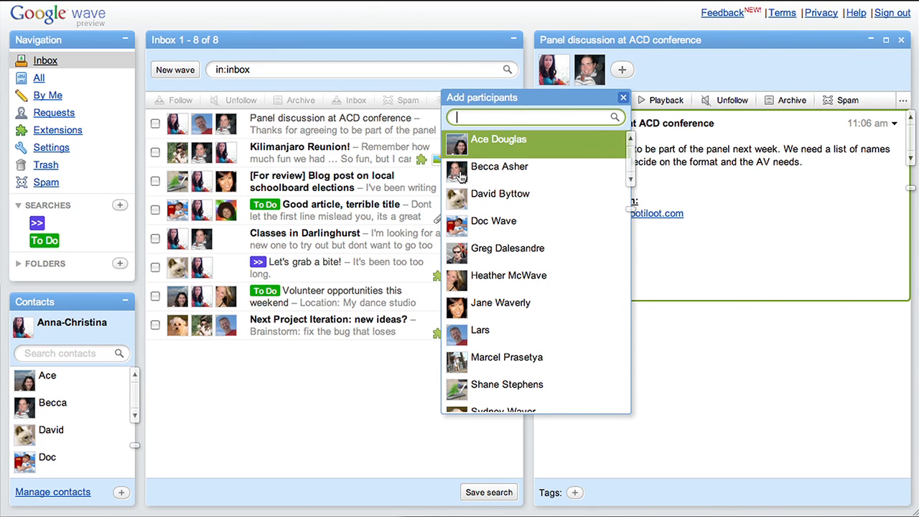
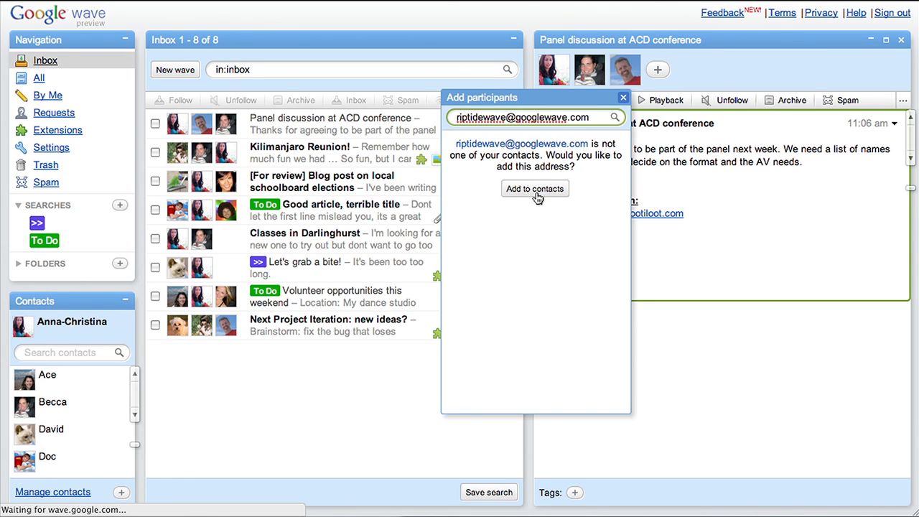
click(534, 189)
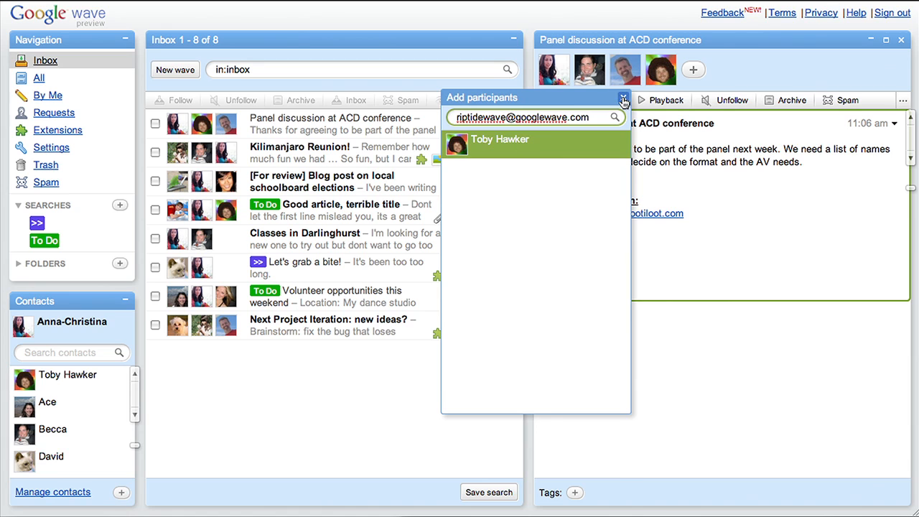
click(624, 98)
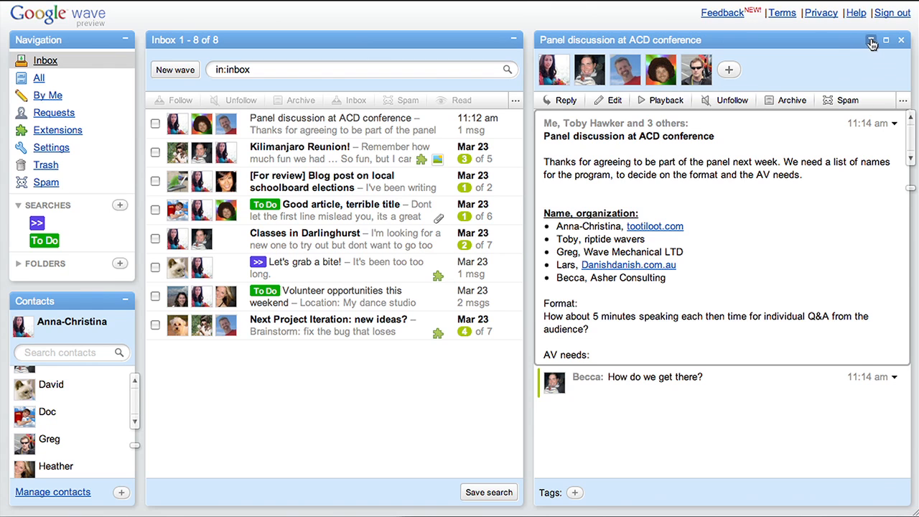
Step: Maximize the wave and reply 'I will share directions'
click(870, 41)
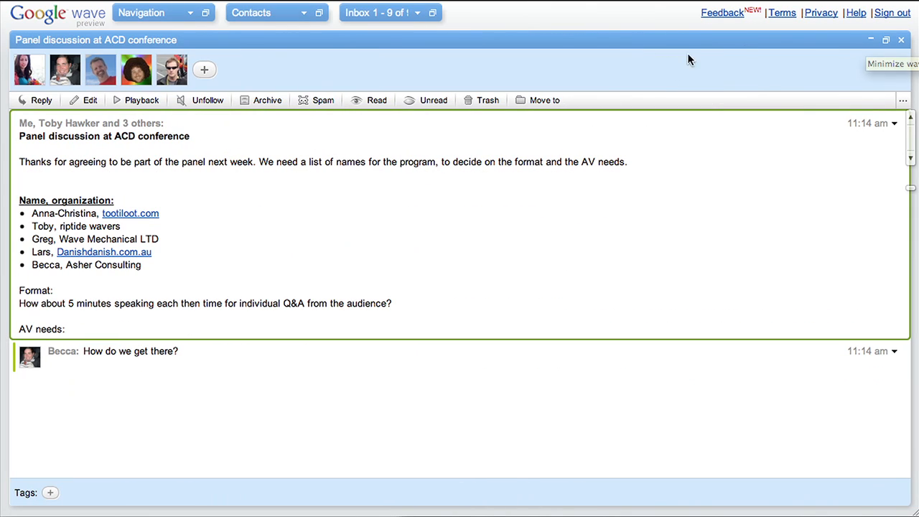
mouse_move(40, 100)
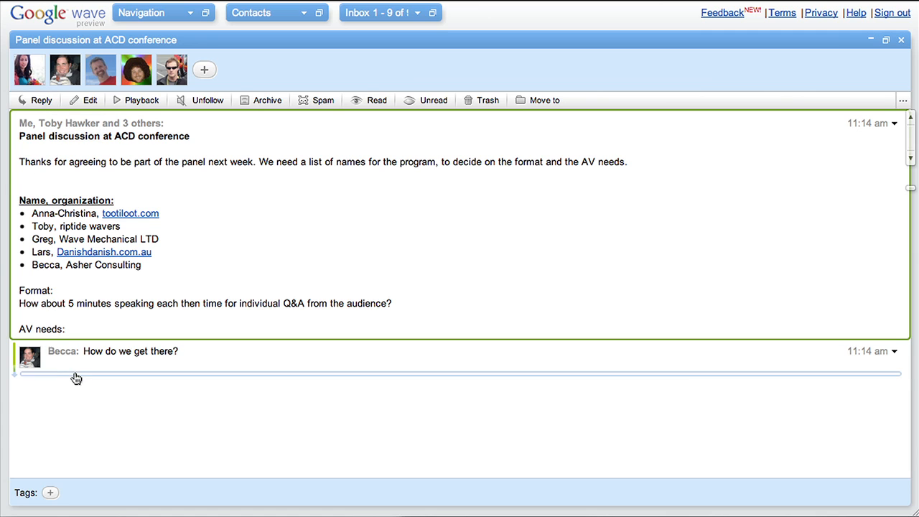
text(I will share direc)
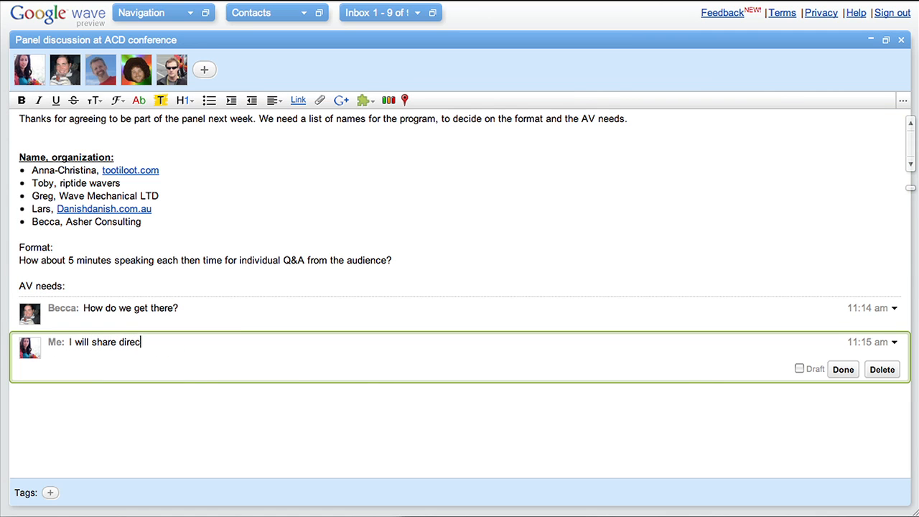
click(842, 369)
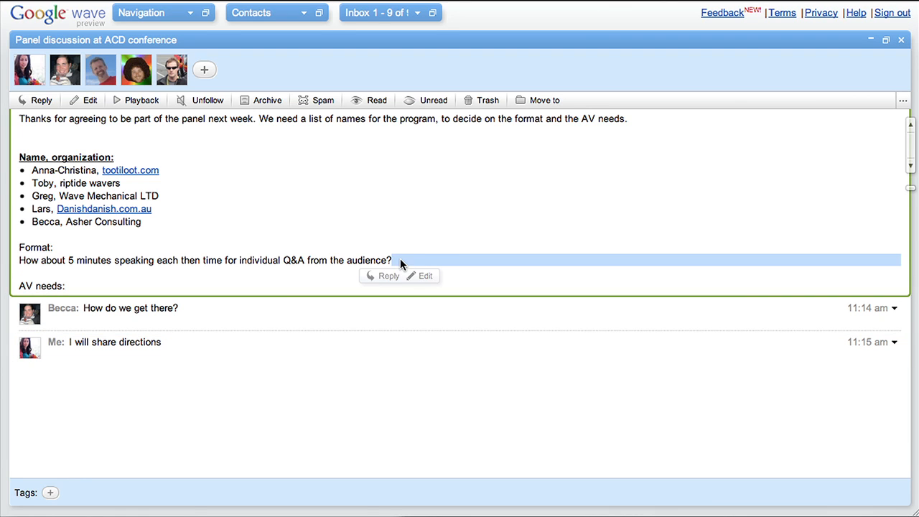
Step: Reply inline 'I like this idea' to the Format question and privately 'Let's drive together!'
click(388, 275)
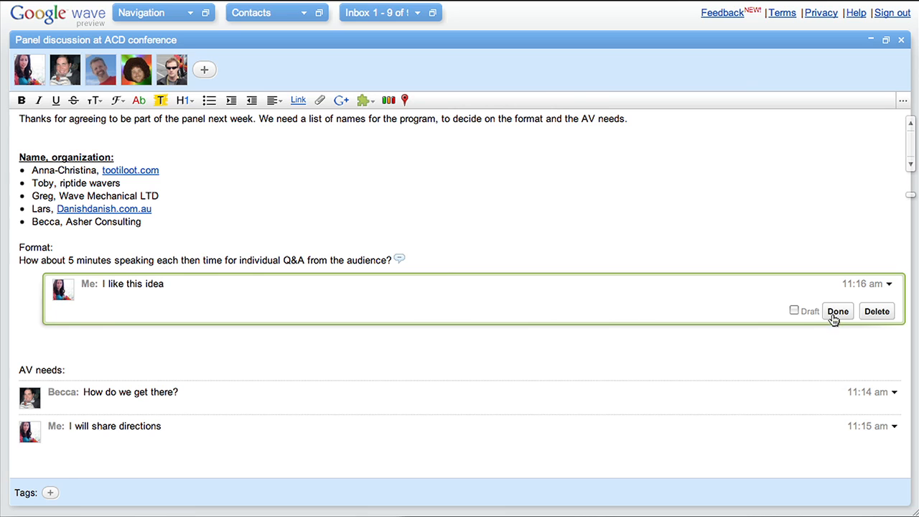
click(838, 310)
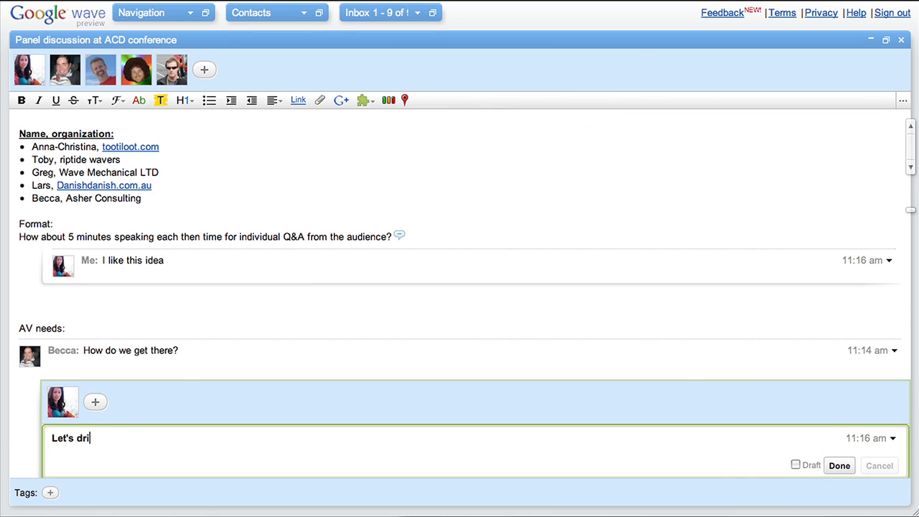
text(ve together!)
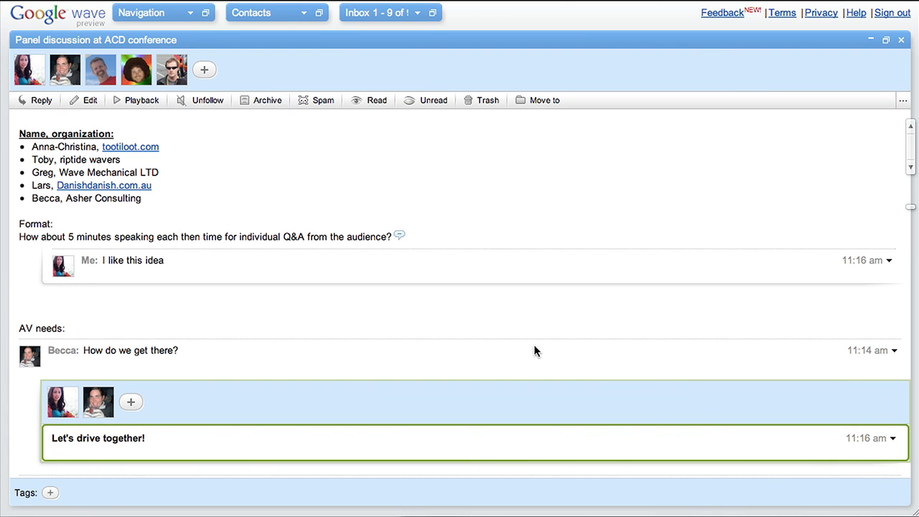
mouse_move(90, 333)
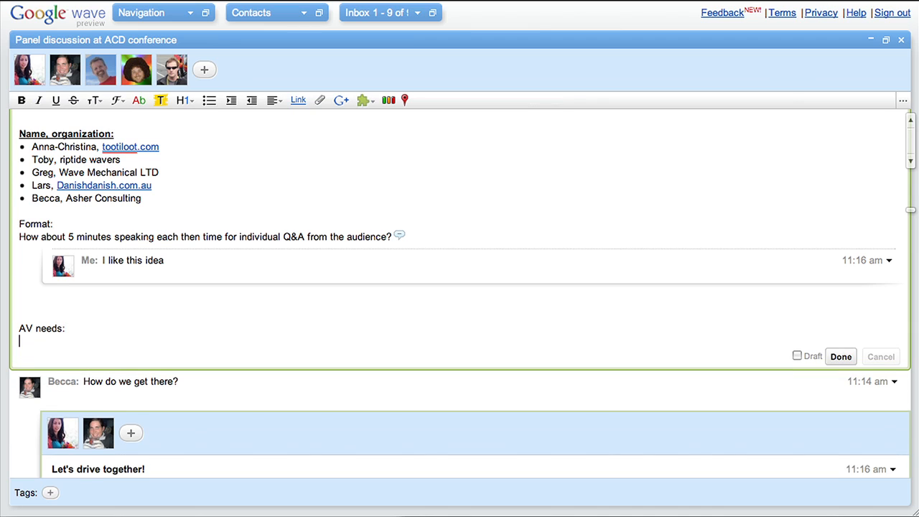
Step: Add a 'Slides:' heading and attach the 7_Email World.png image from the computer
text(Slides:)
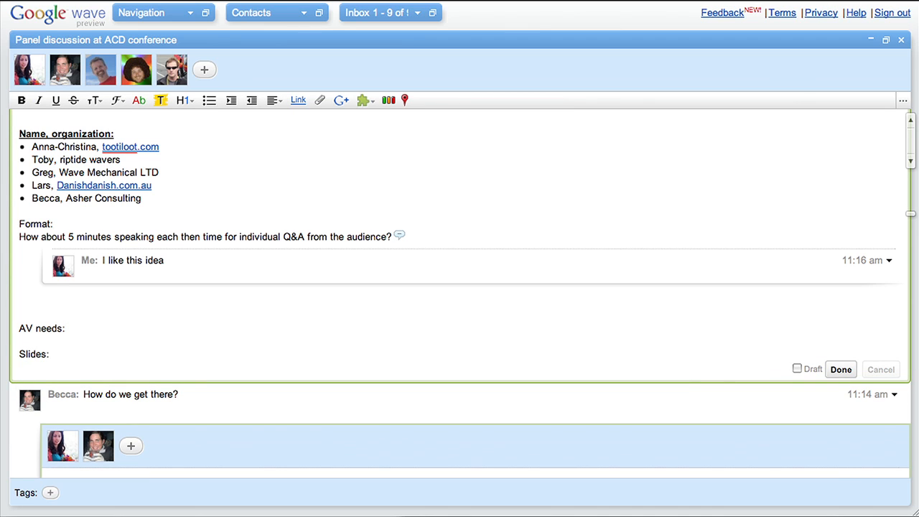
mouse_move(319, 101)
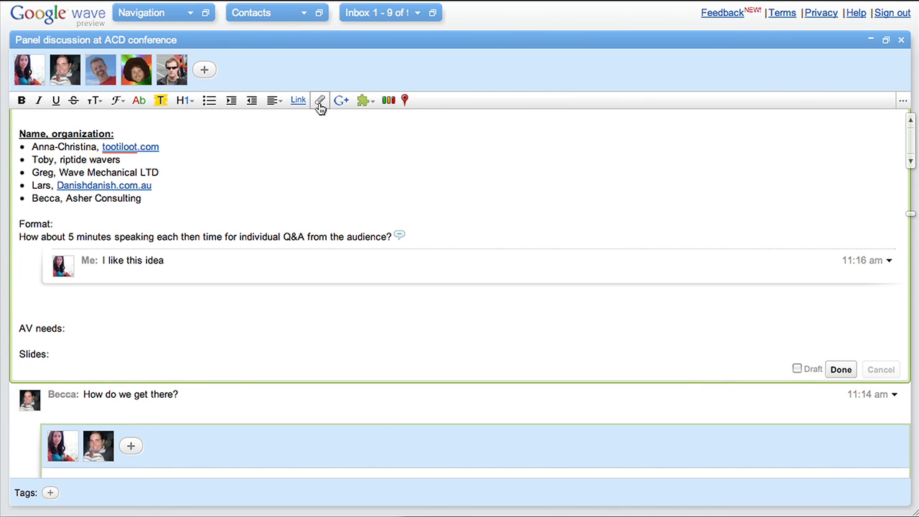
click(319, 101)
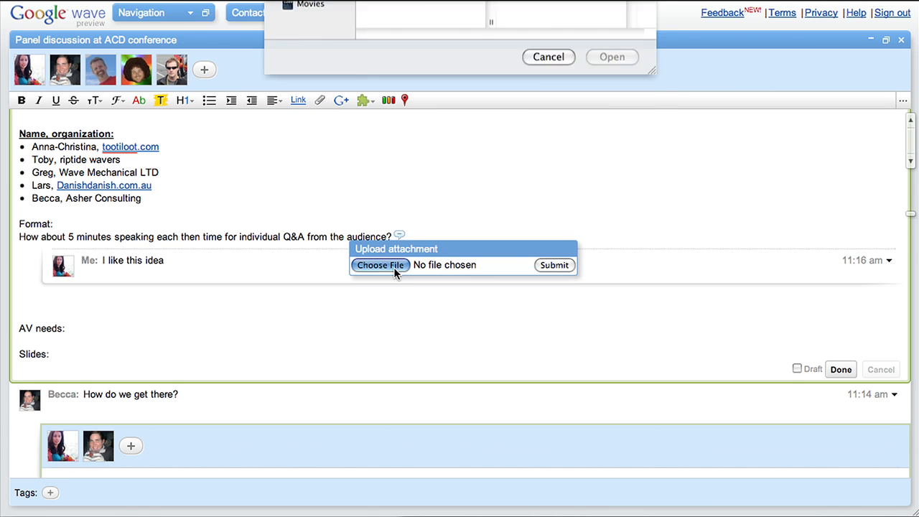
click(379, 265)
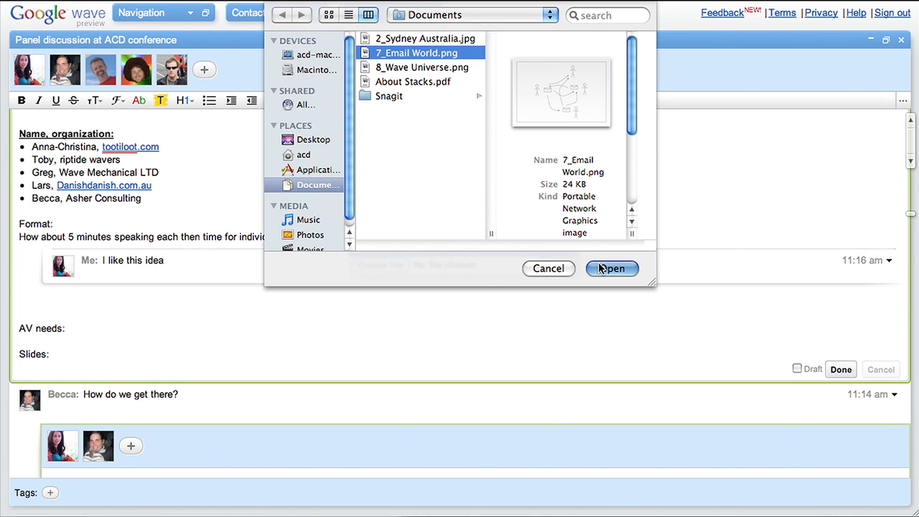
click(611, 268)
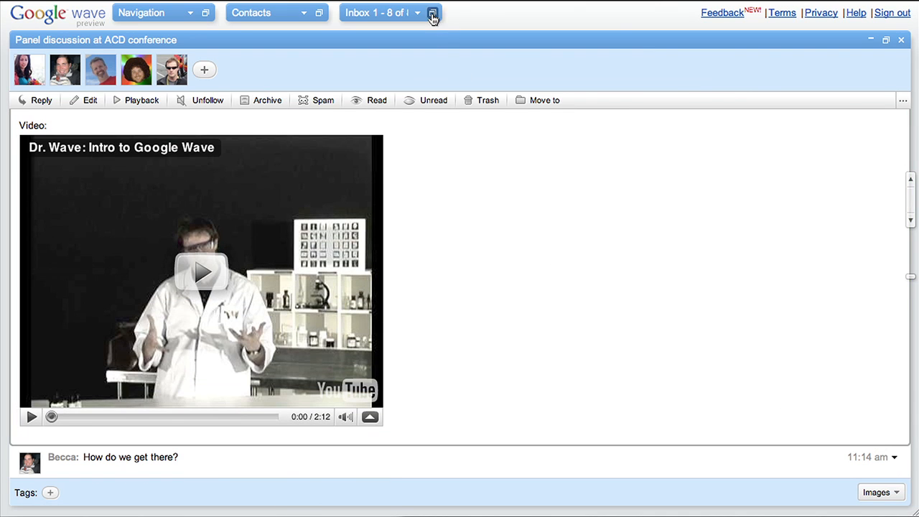
Step: Finish the directions reply linking the Directions to ACD wave beside the wave list
click(433, 12)
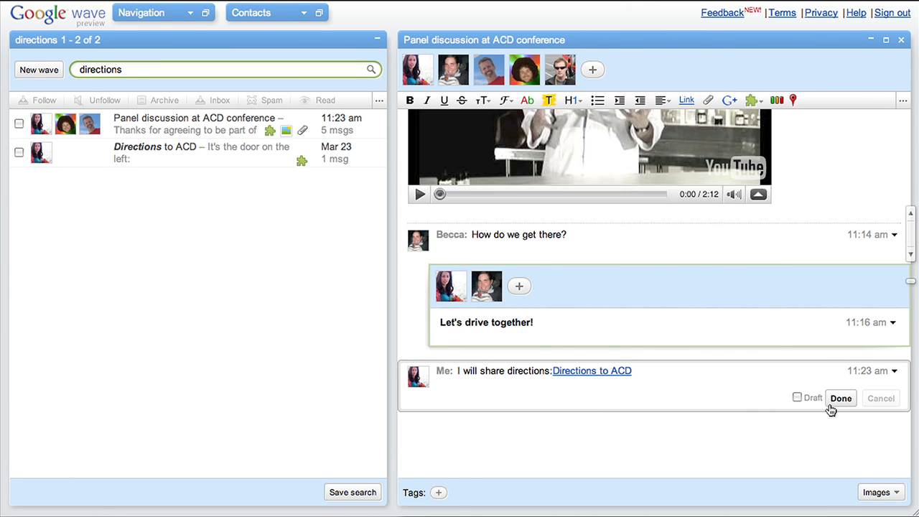
click(841, 398)
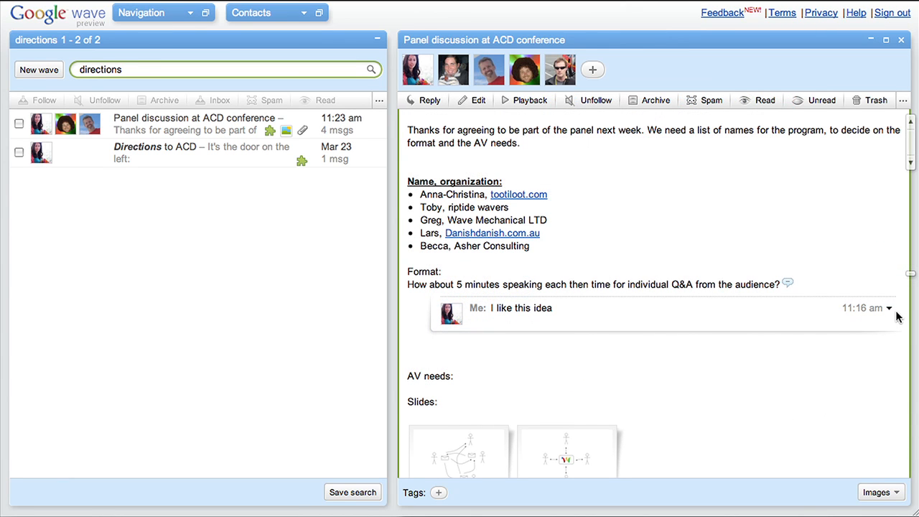
click(888, 307)
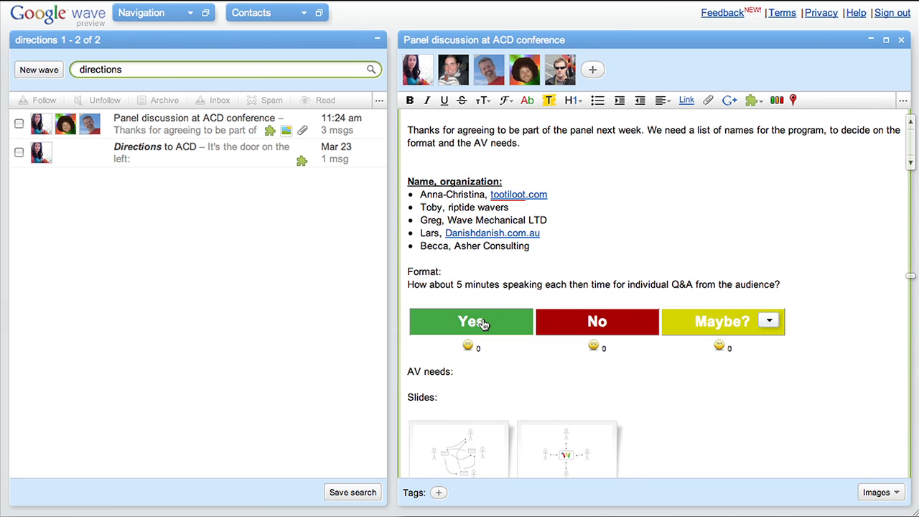
Step: Vote Yes in the Format poll and show the navigation panel
click(471, 322)
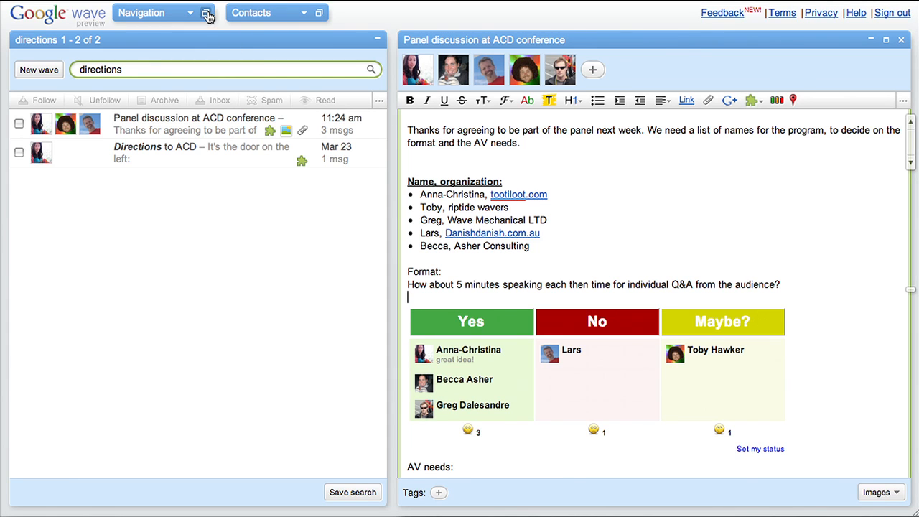
click(207, 13)
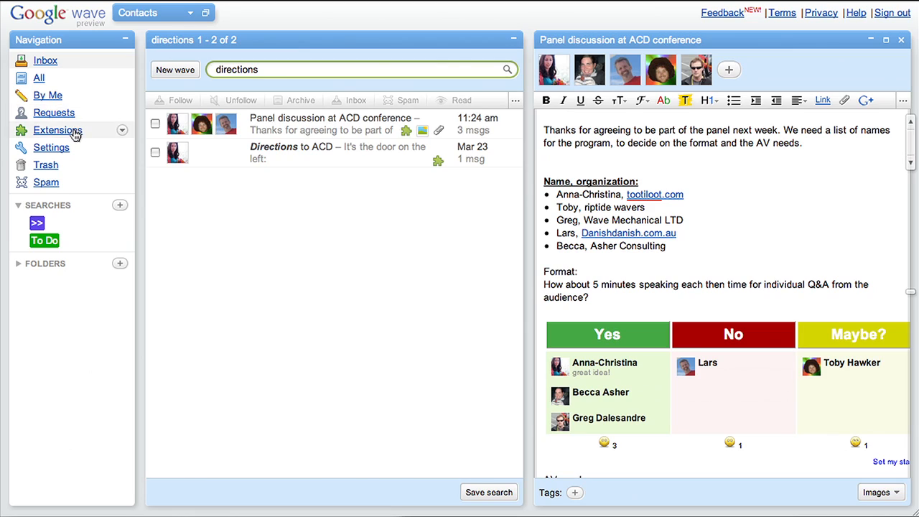
Step: Glance at the Extensions gallery, return to the inbox and scroll to the AV needs replies
click(57, 129)
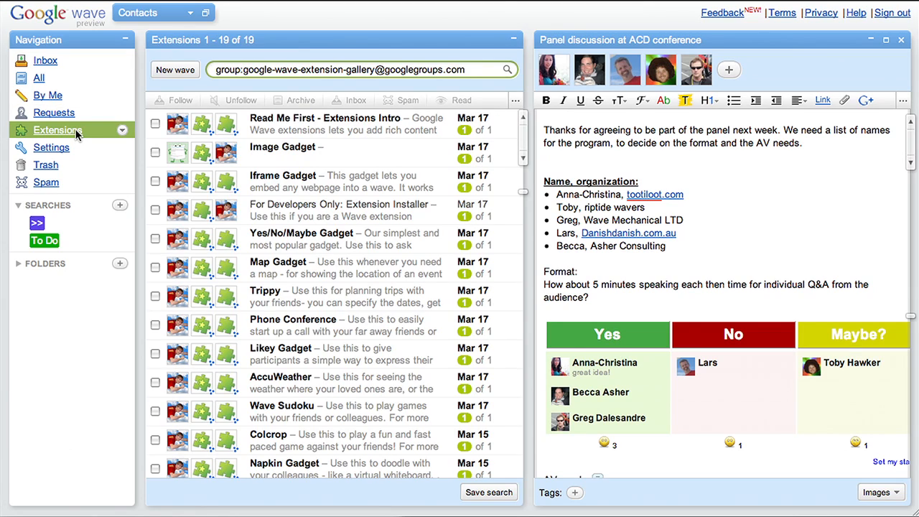
click(46, 61)
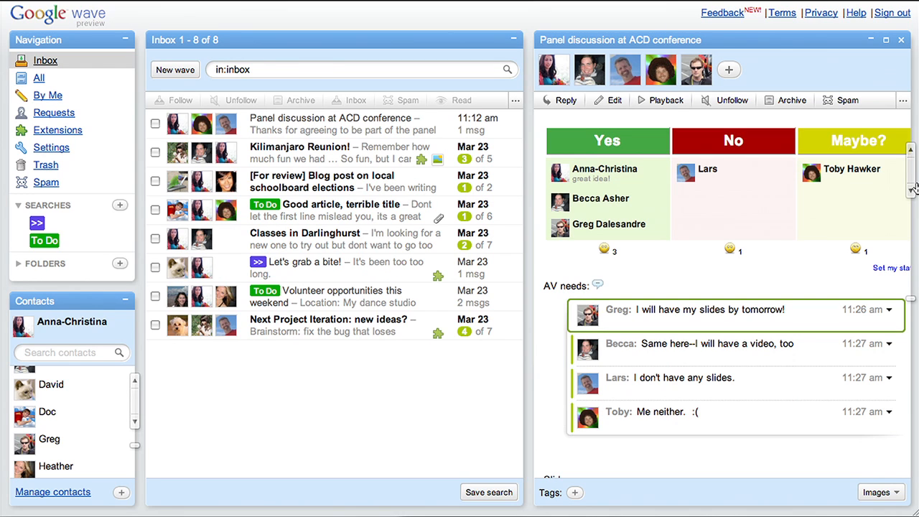
mouse_move(908, 187)
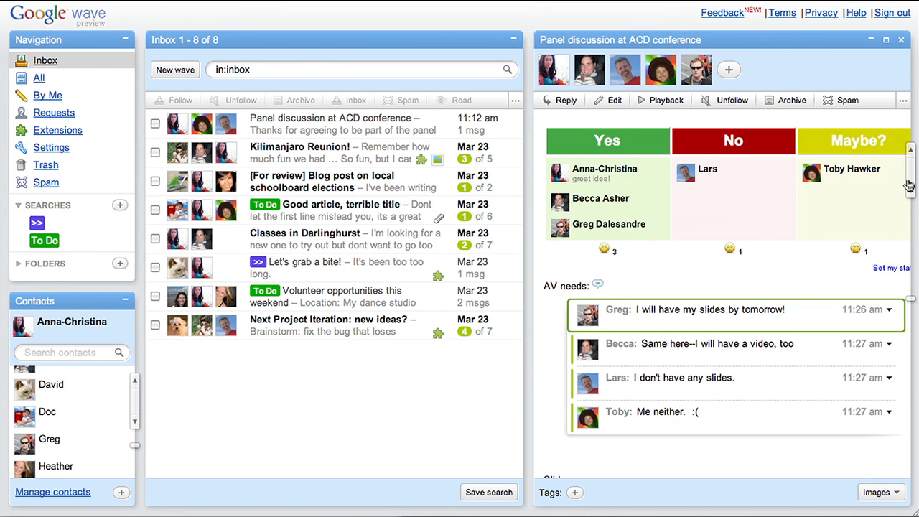
scroll(down, 3)
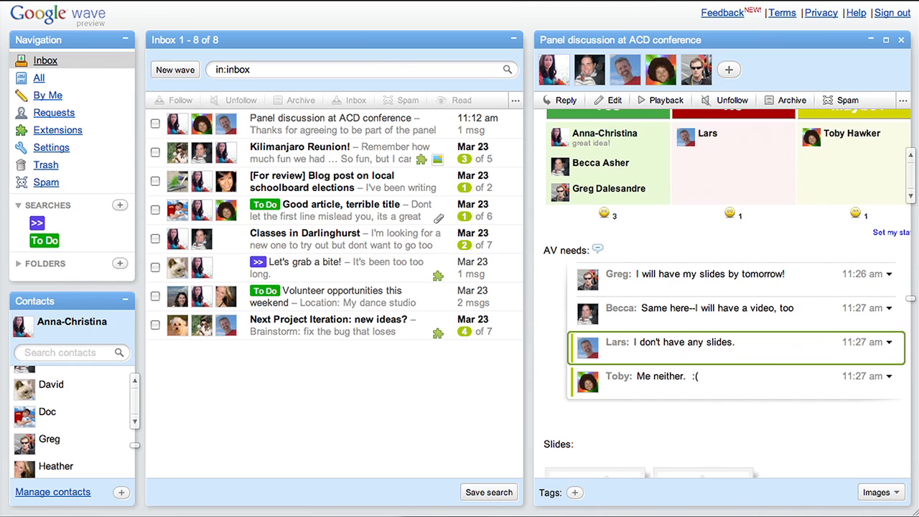
scroll(down, 3)
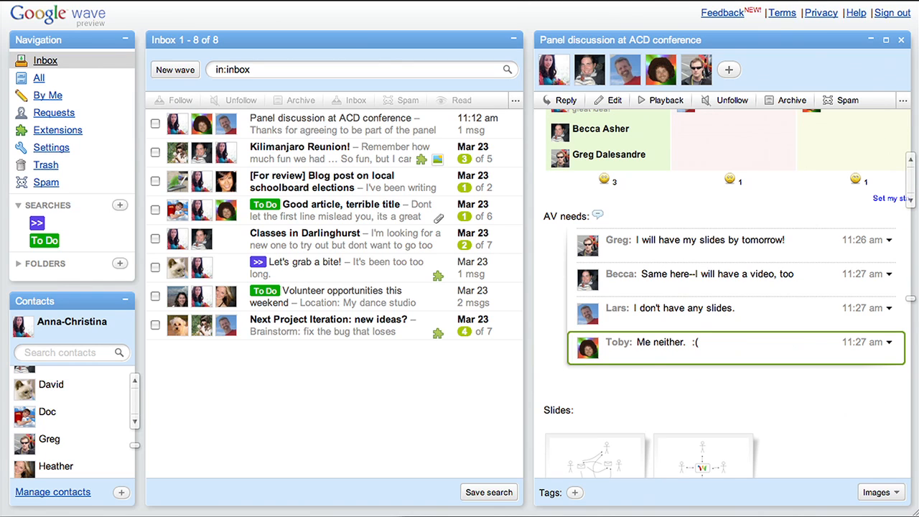
Step: Play back the wave's history step by step and return to the current version
click(661, 100)
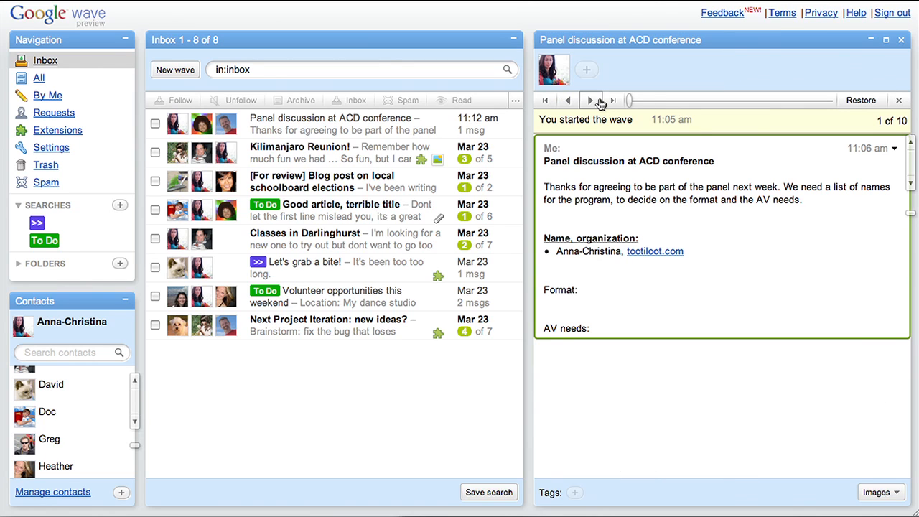
click(590, 100)
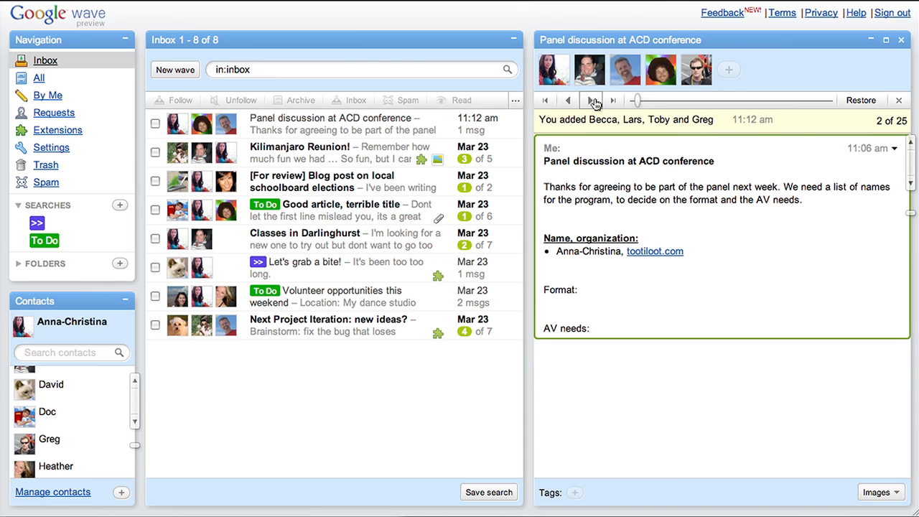
click(591, 100)
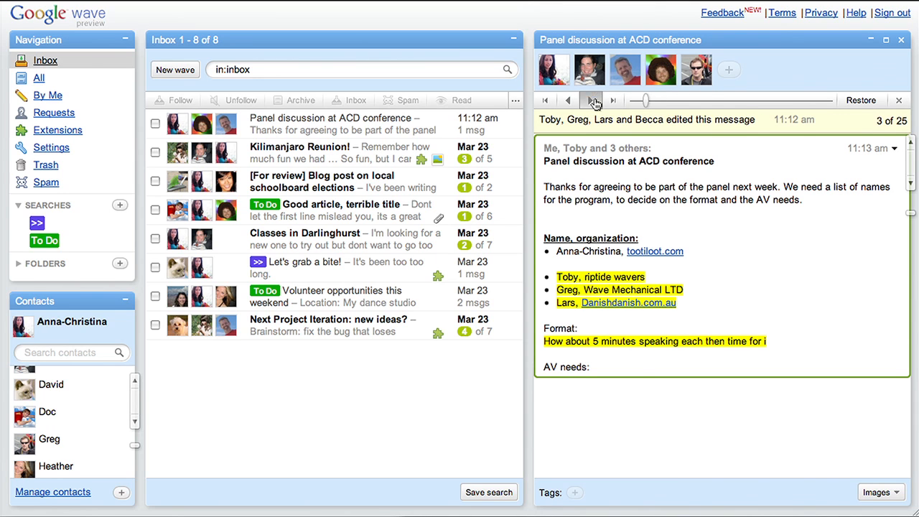
click(592, 101)
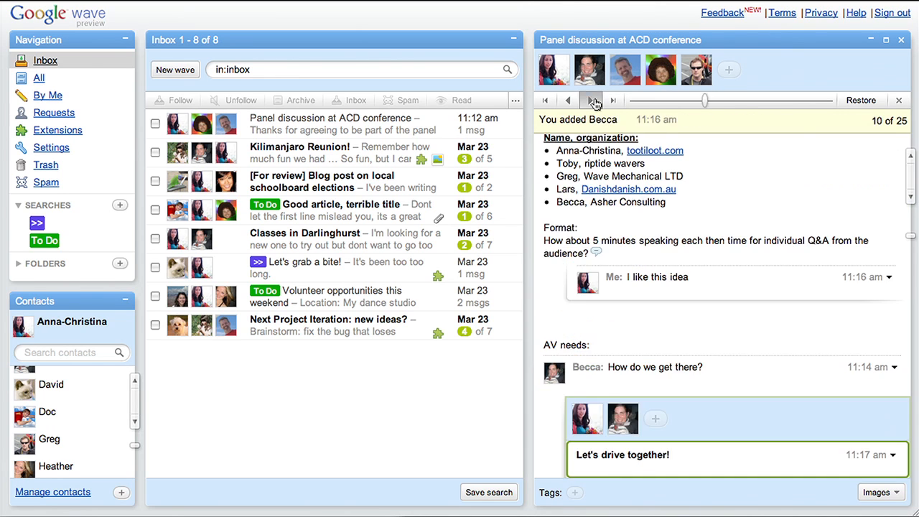
click(589, 100)
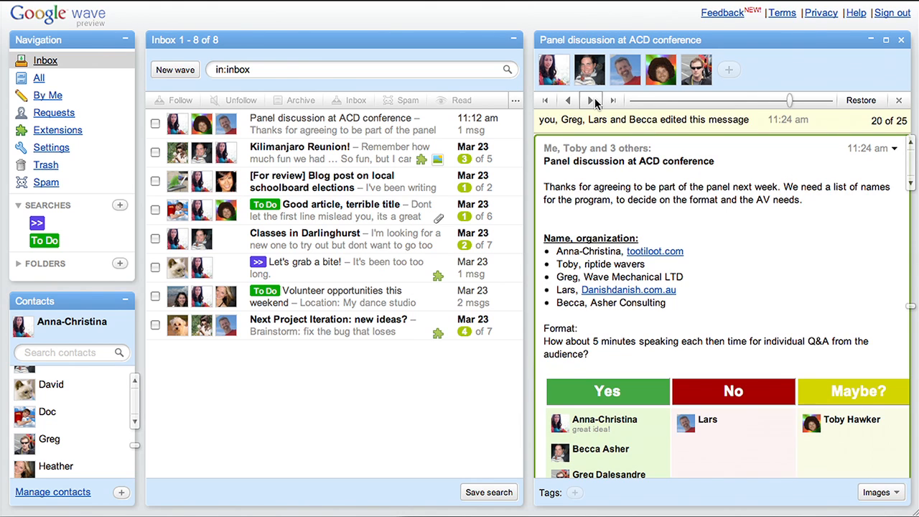
click(585, 101)
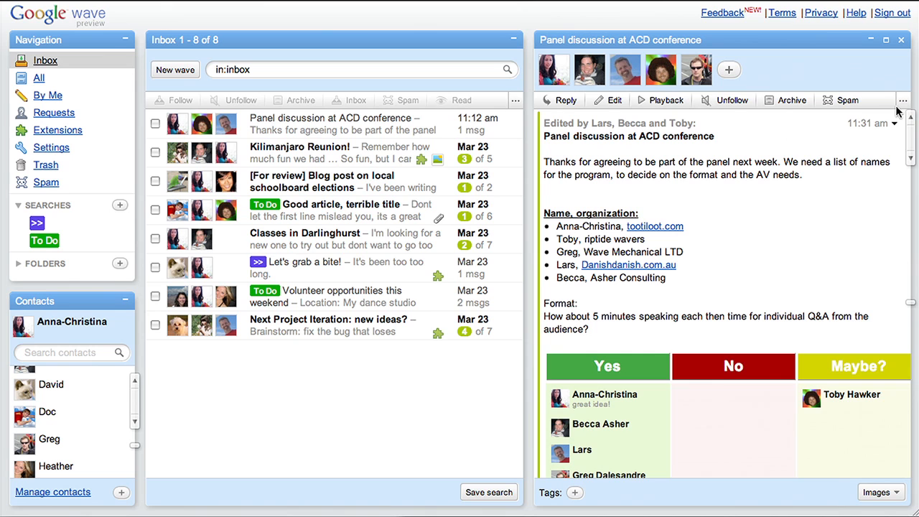
Step: Show the first message's options menu with Copy to new wave
click(904, 101)
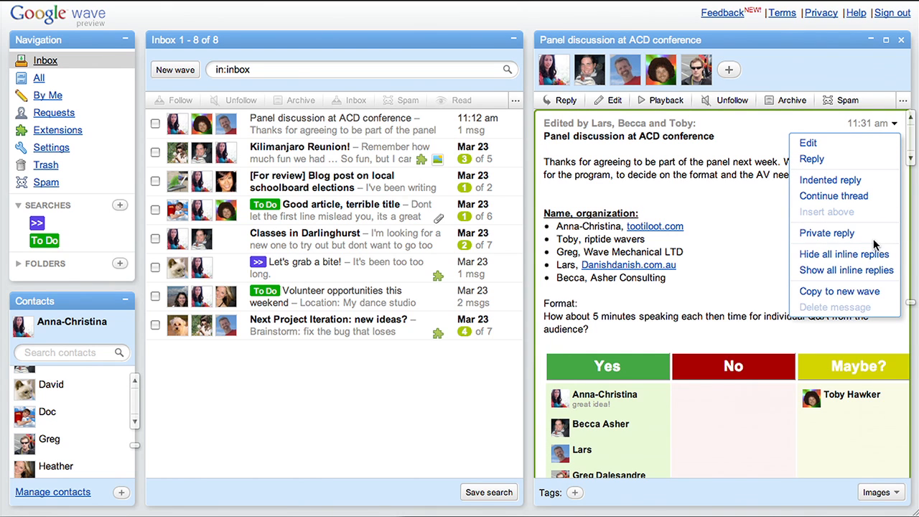
mouse_move(839, 291)
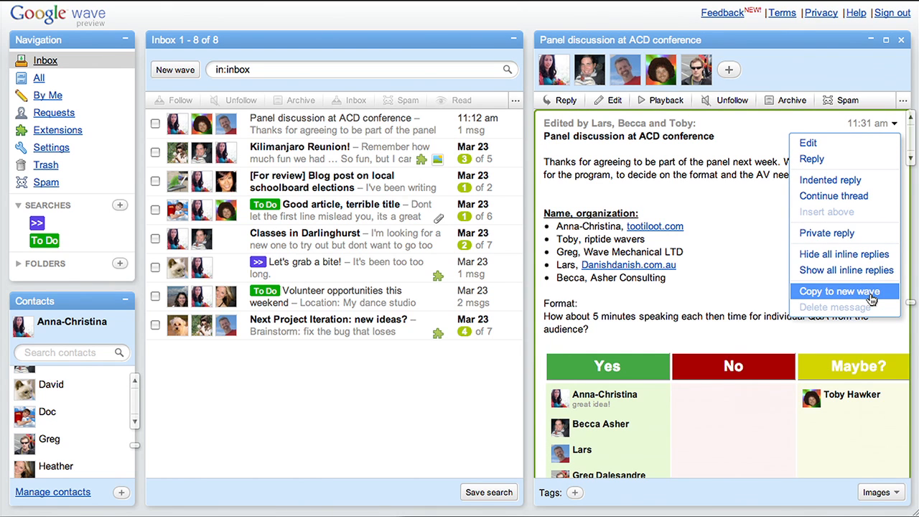